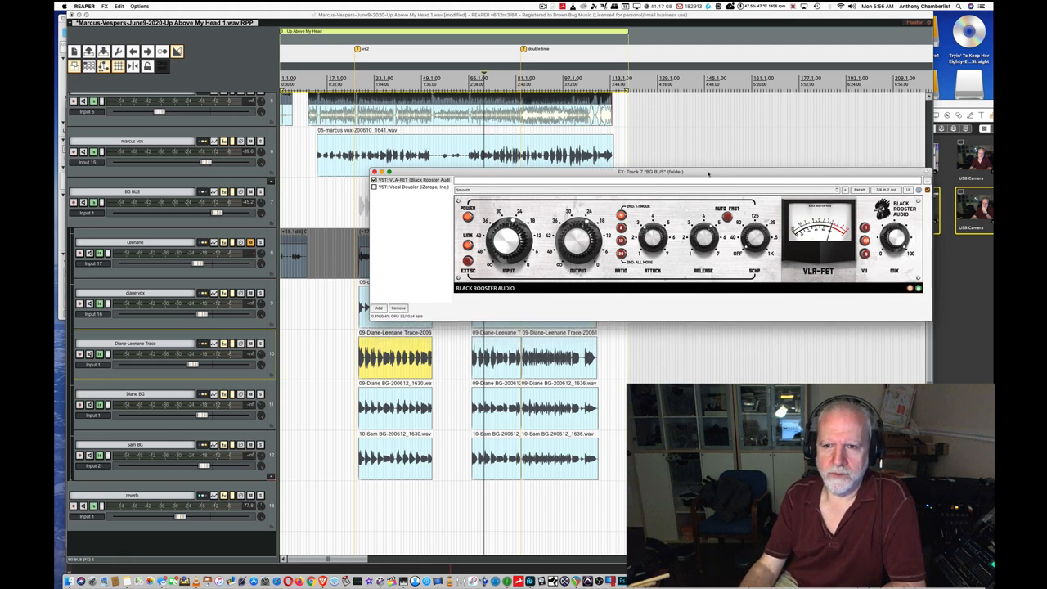
Step: Move the VLA-FET compressor window up and to the left over the upper tracks
{"action": "left_click_drag", "start_coordinate": [708, 172], "coordinate": [604, 157]}
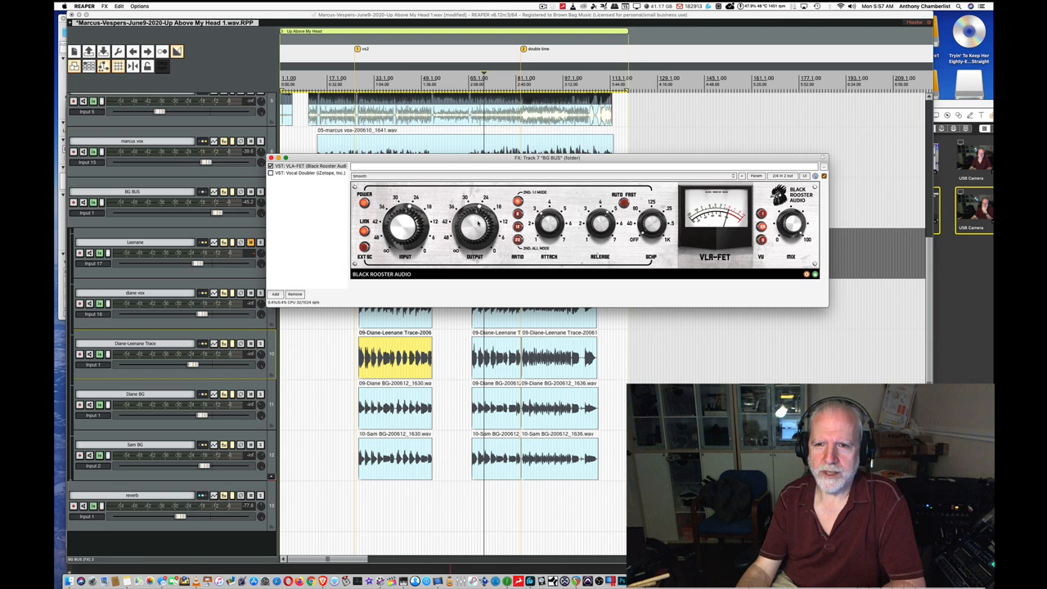
{"action": "left_click_drag", "start_coordinate": [548, 157], "coordinate": [487, 121]}
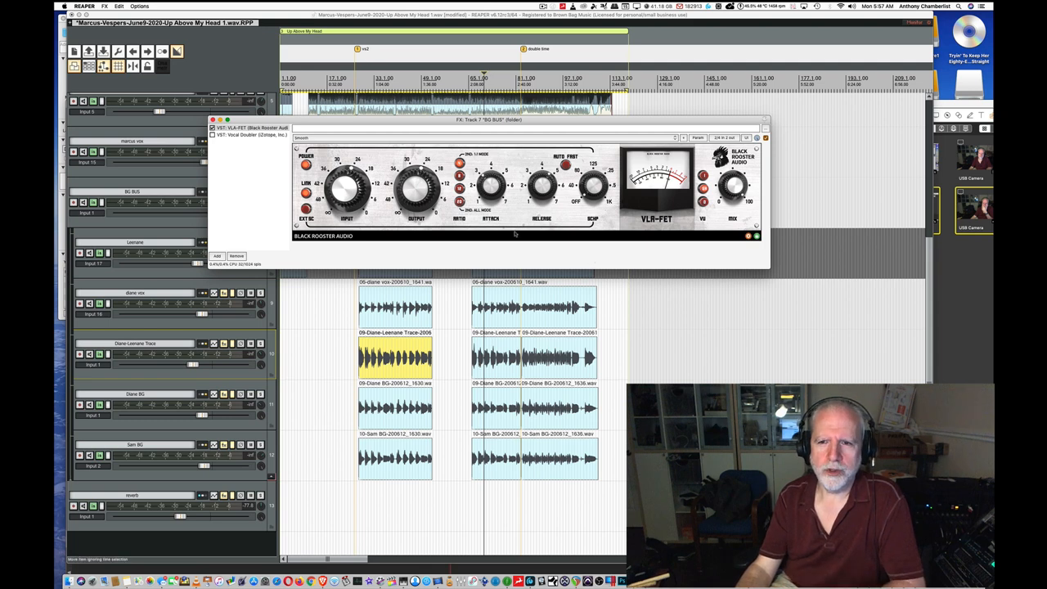
Step: Explore the VLA-FET options menu from its bottom-right icon, leaving it open
{"action": "left_click", "coordinate": [746, 236]}
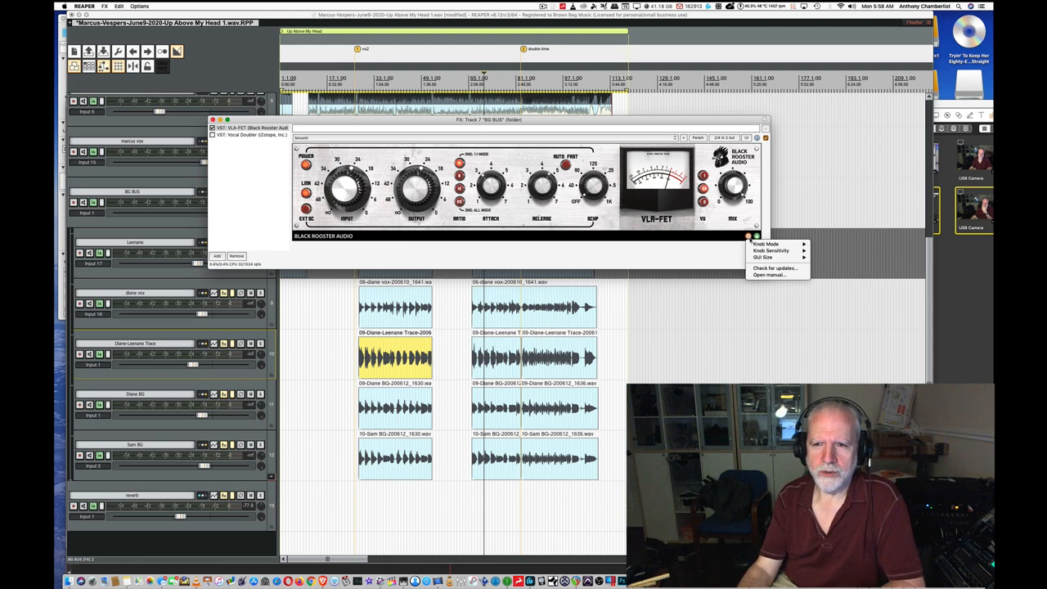
{"action": "left_click", "coordinate": [765, 244]}
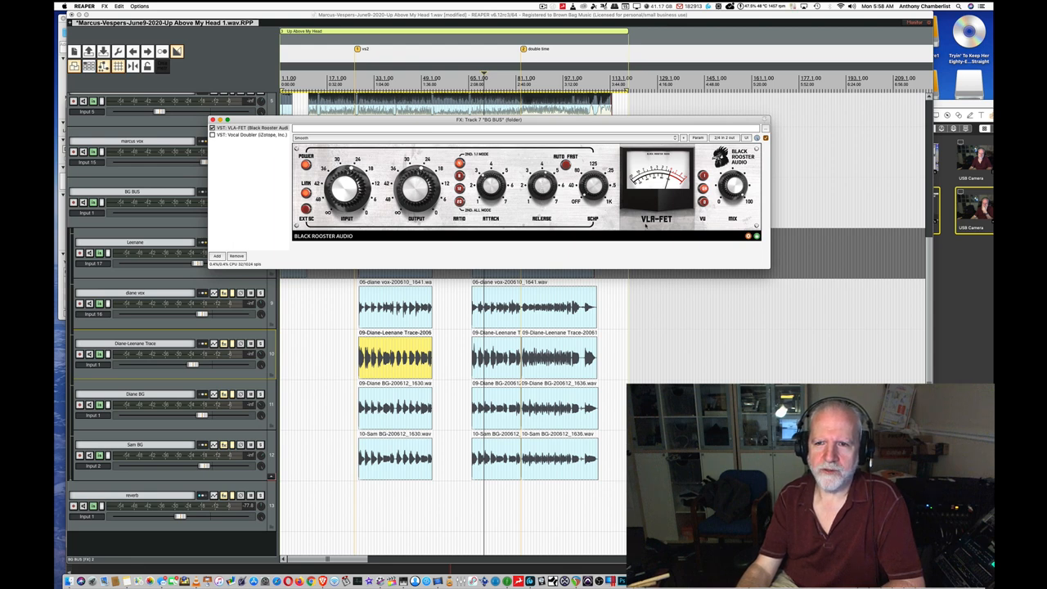
{"action": "left_click", "coordinate": [756, 236]}
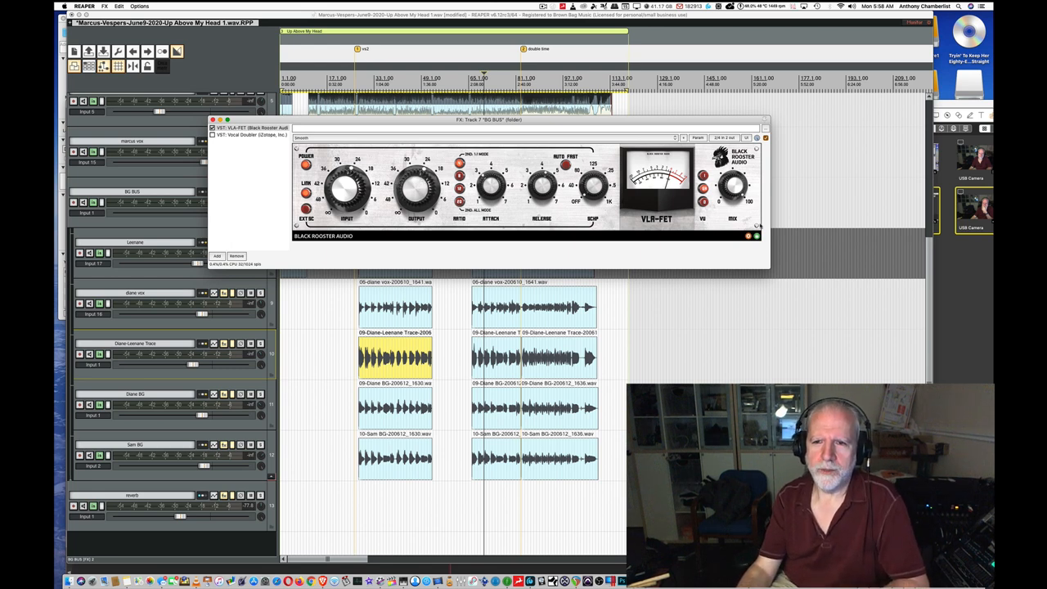
{"action": "left_click", "coordinate": [755, 235]}
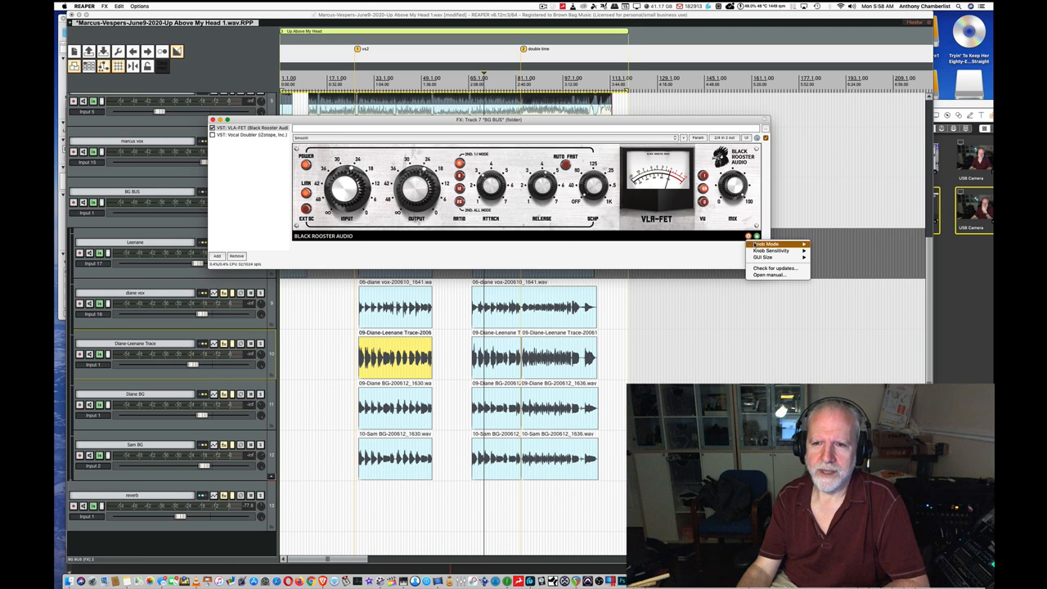
{"action": "left_click", "coordinate": [827, 262]}
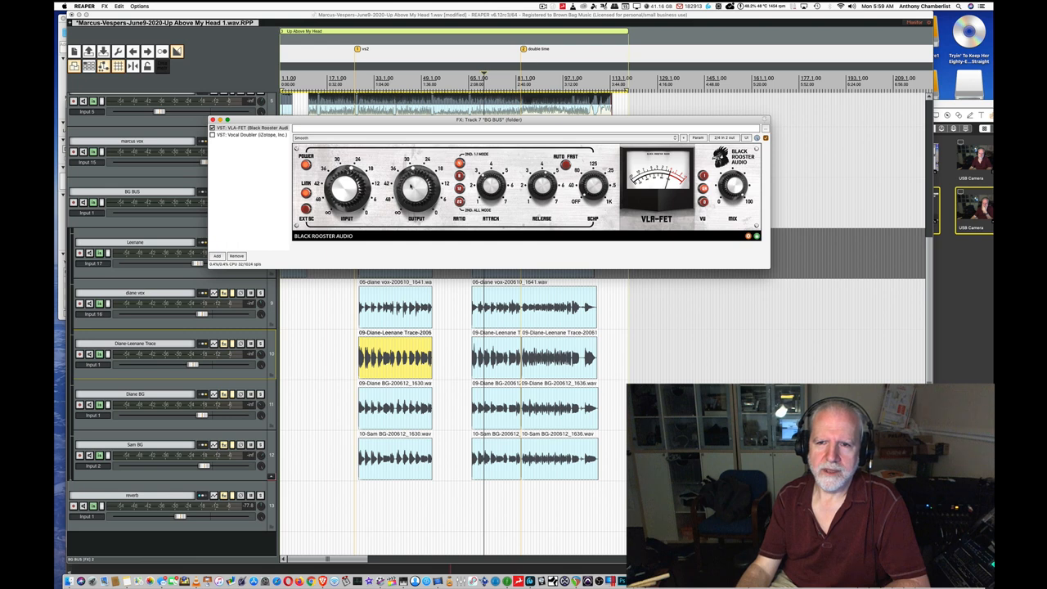
{"action": "left_click", "coordinate": [748, 236]}
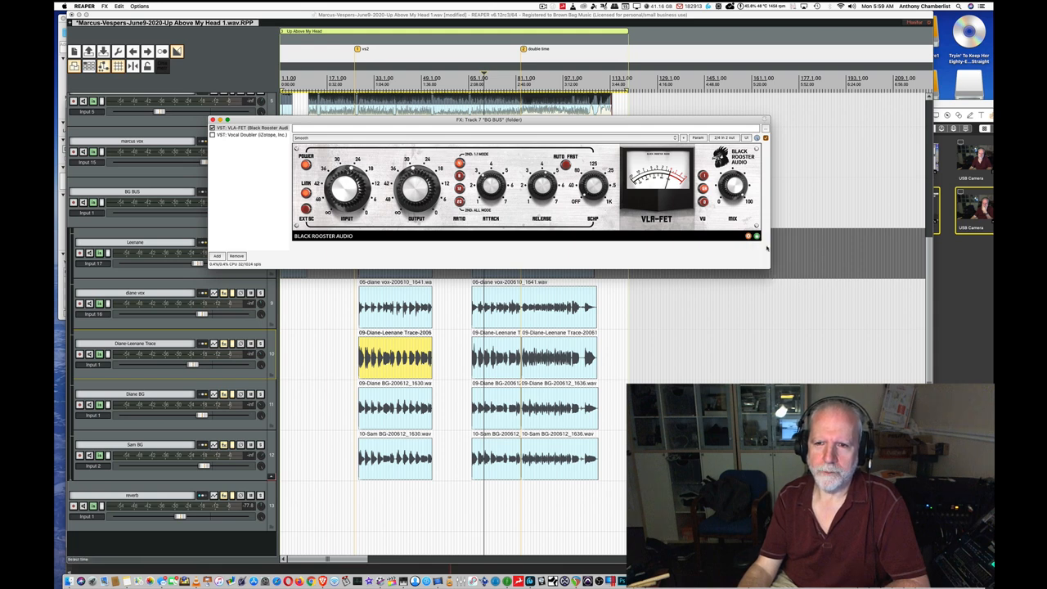
{"action": "left_click", "coordinate": [750, 236]}
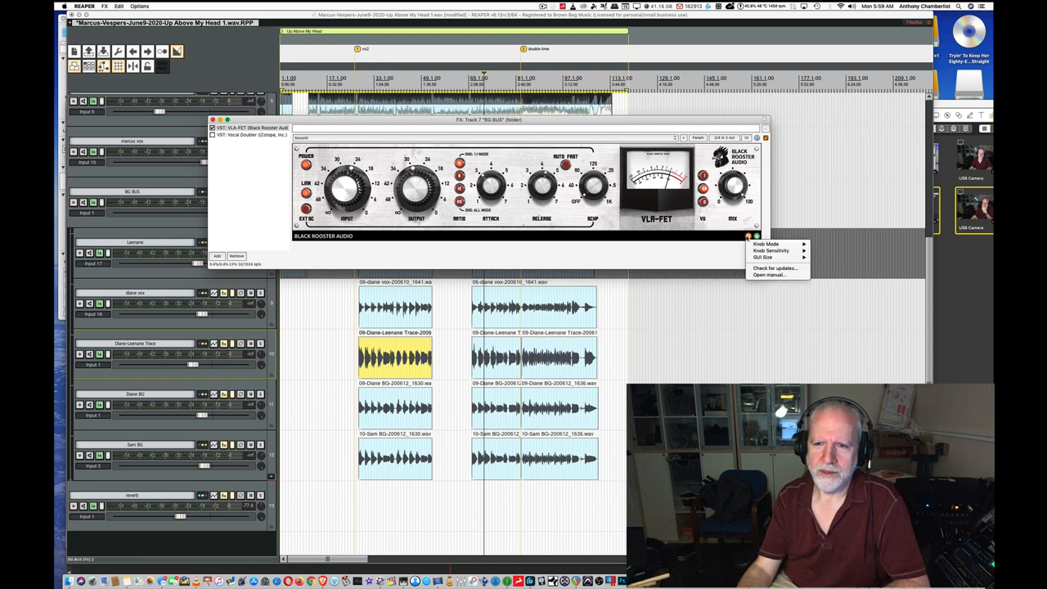
Step: Set the VLA-FET plugin's GUI Size to Large
{"action": "left_click", "coordinate": [762, 257]}
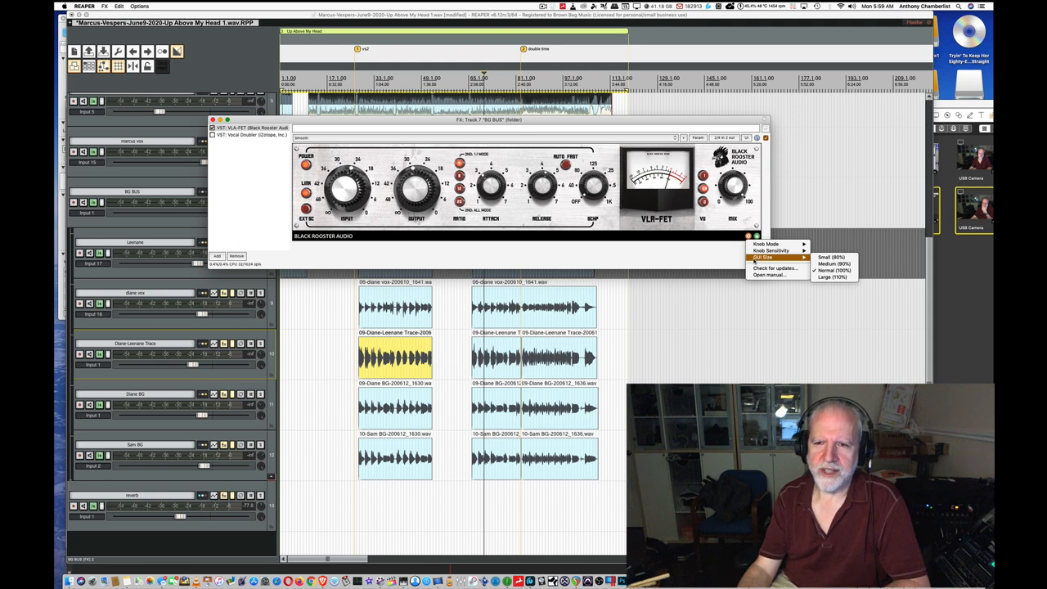
{"action": "mouse_move", "coordinate": [769, 250]}
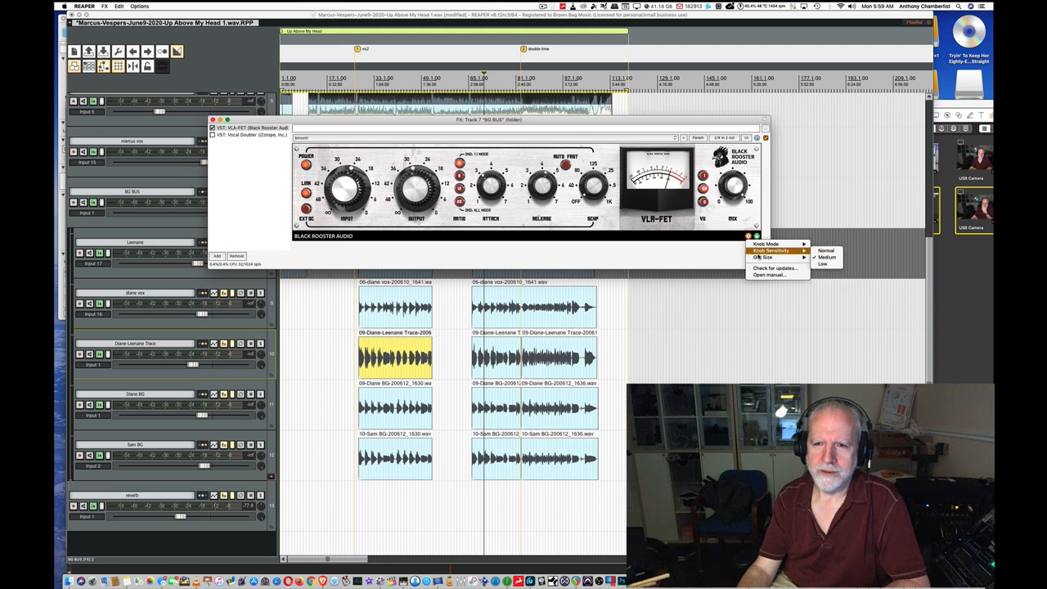
{"action": "mouse_move", "coordinate": [764, 257]}
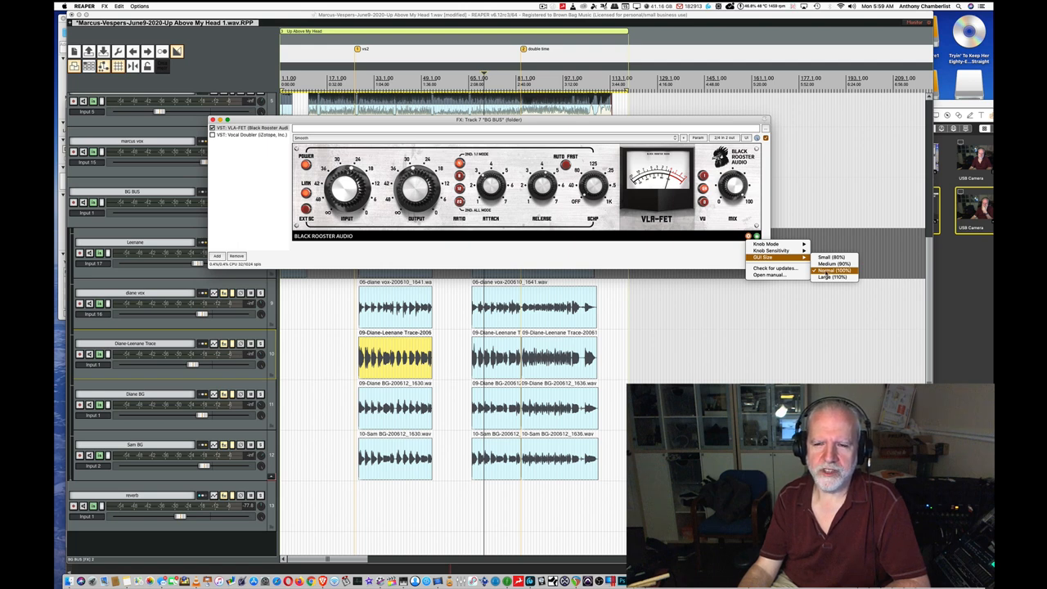
{"action": "mouse_move", "coordinate": [831, 277]}
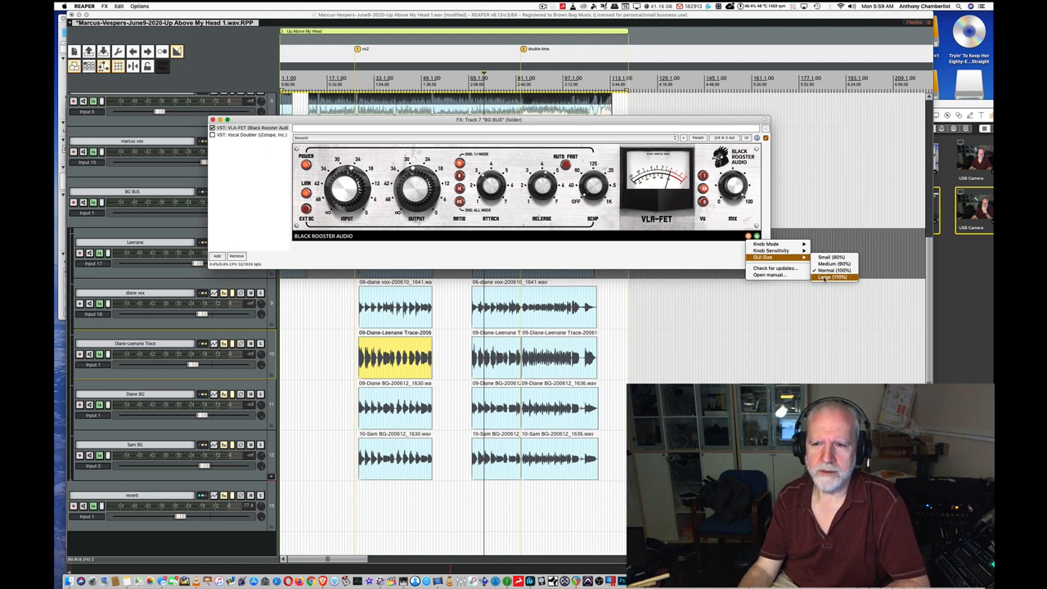
{"action": "left_click", "coordinate": [834, 278]}
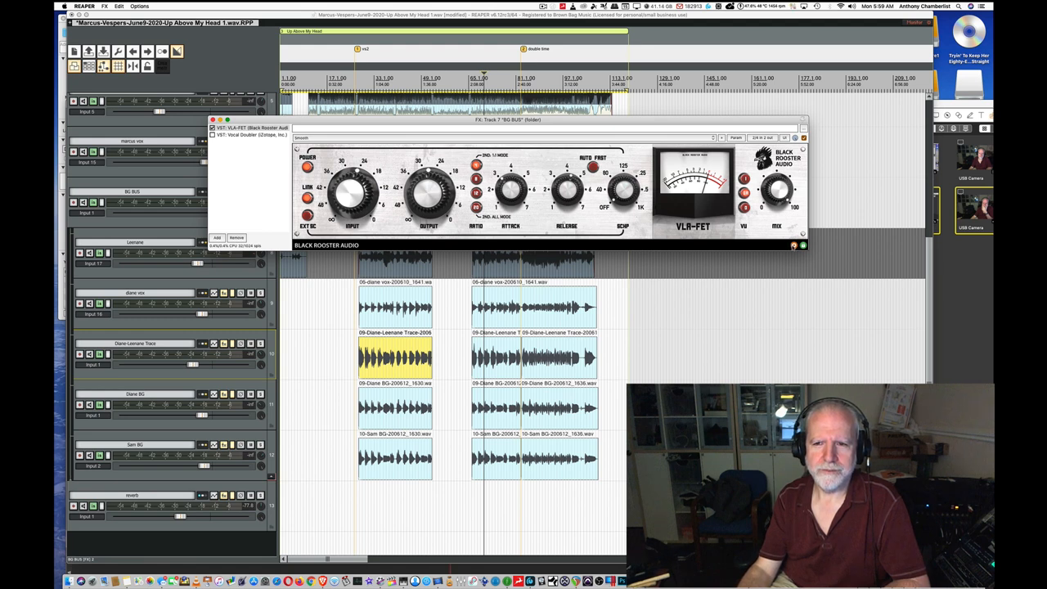
Step: Launch the VLA-FET PDF manual in Preview via Open manual... in the options menu
{"action": "left_click", "coordinate": [803, 245]}
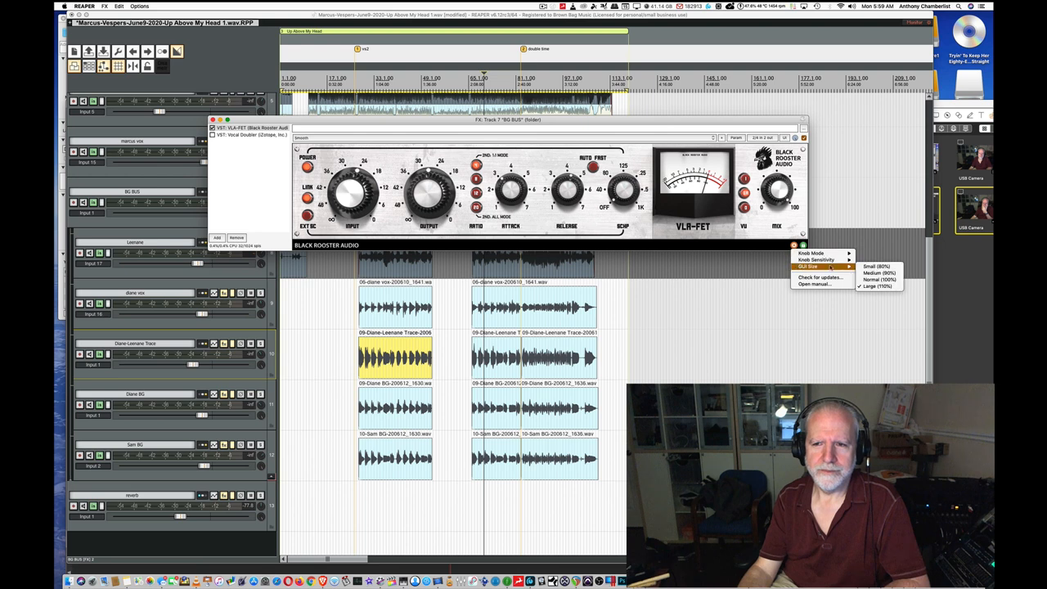
{"action": "left_click", "coordinate": [880, 271]}
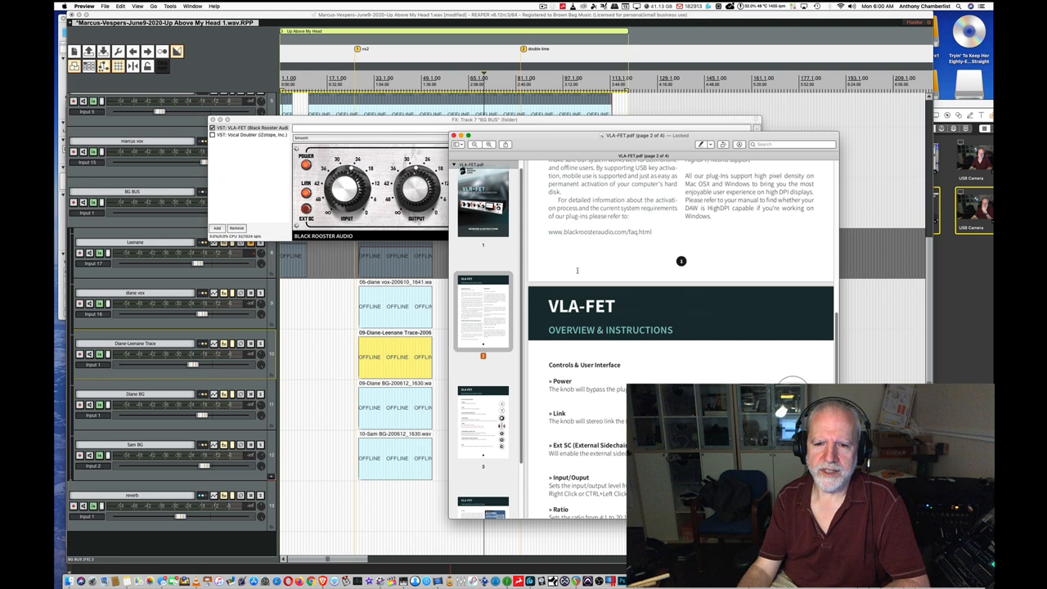
Step: Scroll the manual down to the Preferences & Instructions section
{"action": "scroll", "scroll_direction": "down", "scroll_amount": 3}
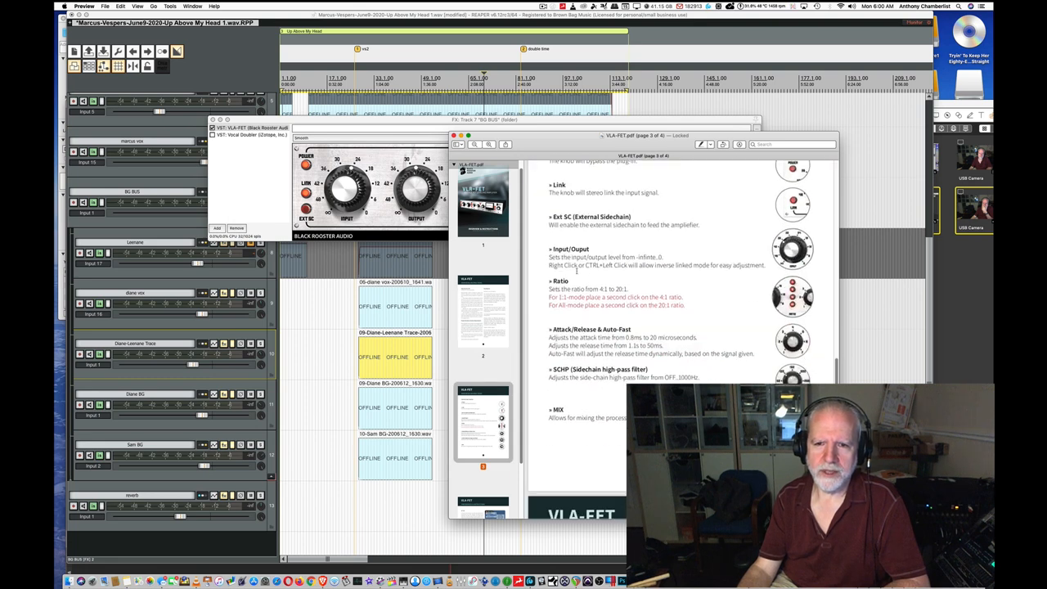
{"action": "scroll", "scroll_direction": "down", "scroll_amount": 3}
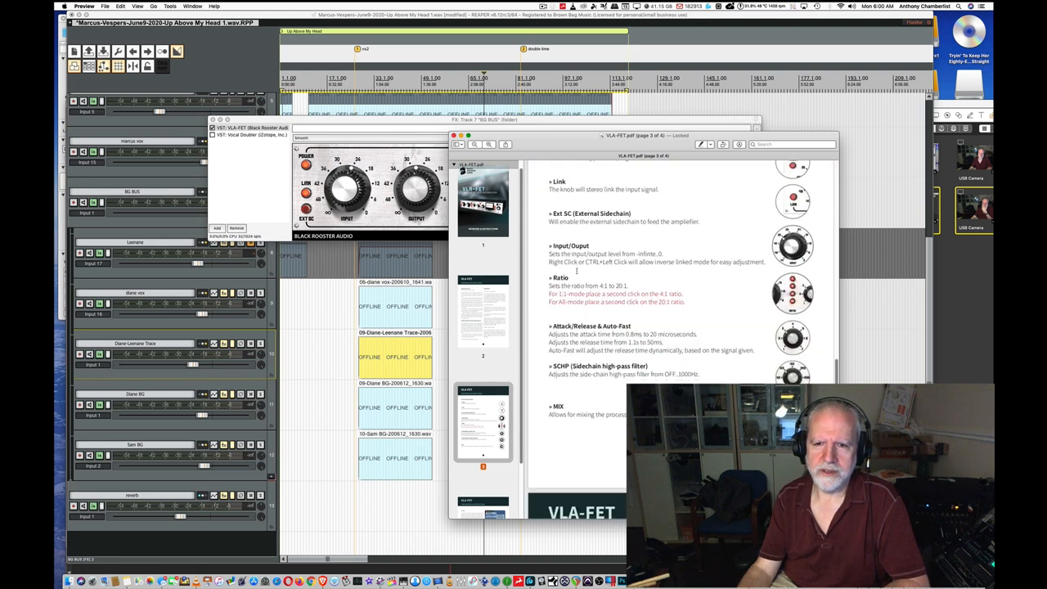
{"action": "scroll", "scroll_direction": "down", "scroll_amount": 3}
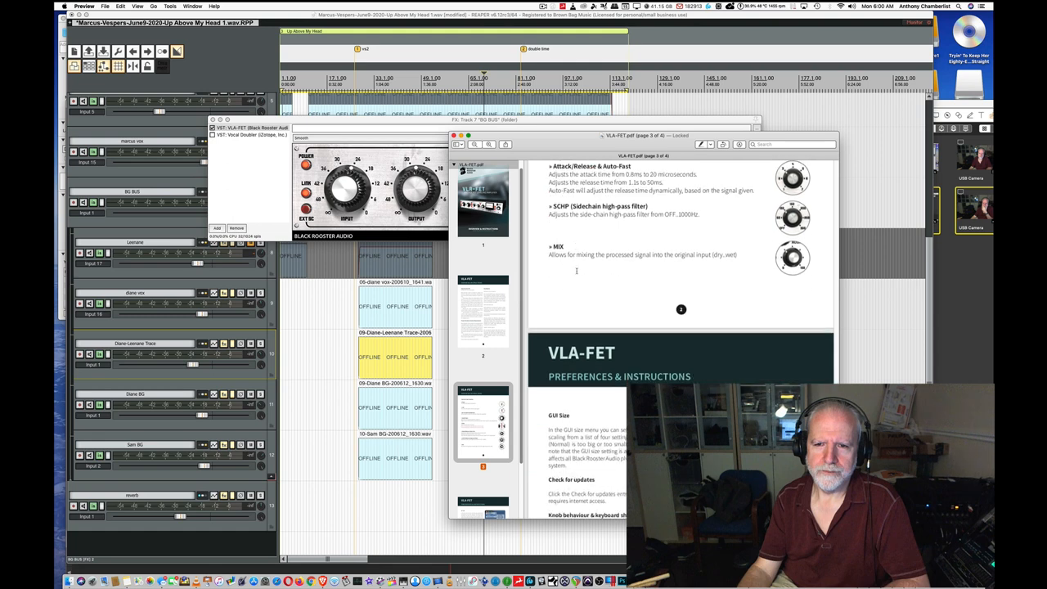